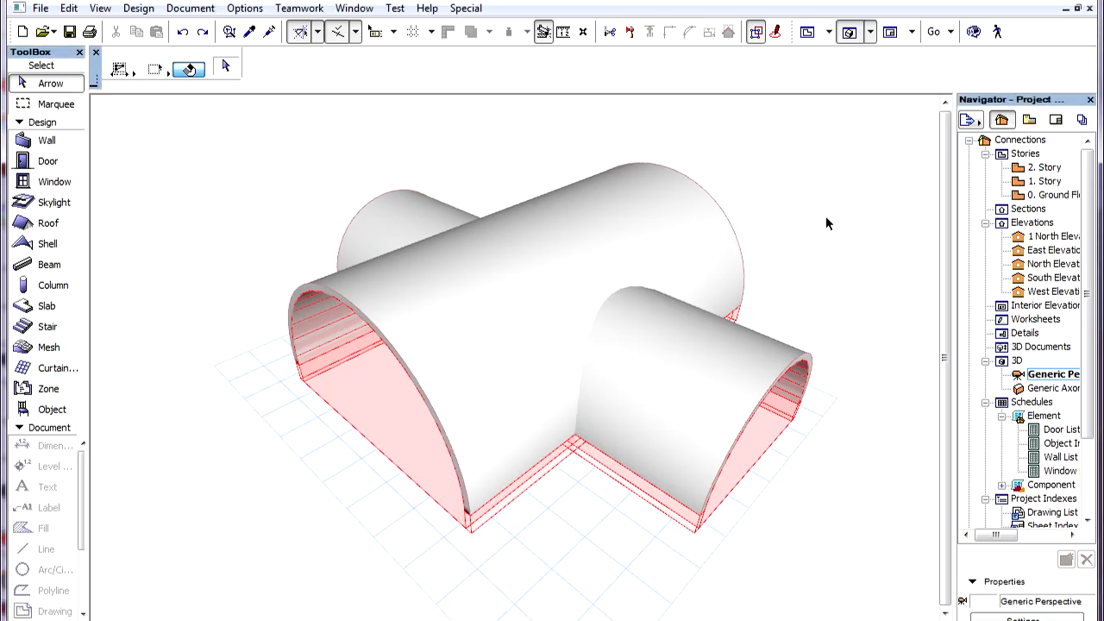
pyautogui.moveTo(300, 386)
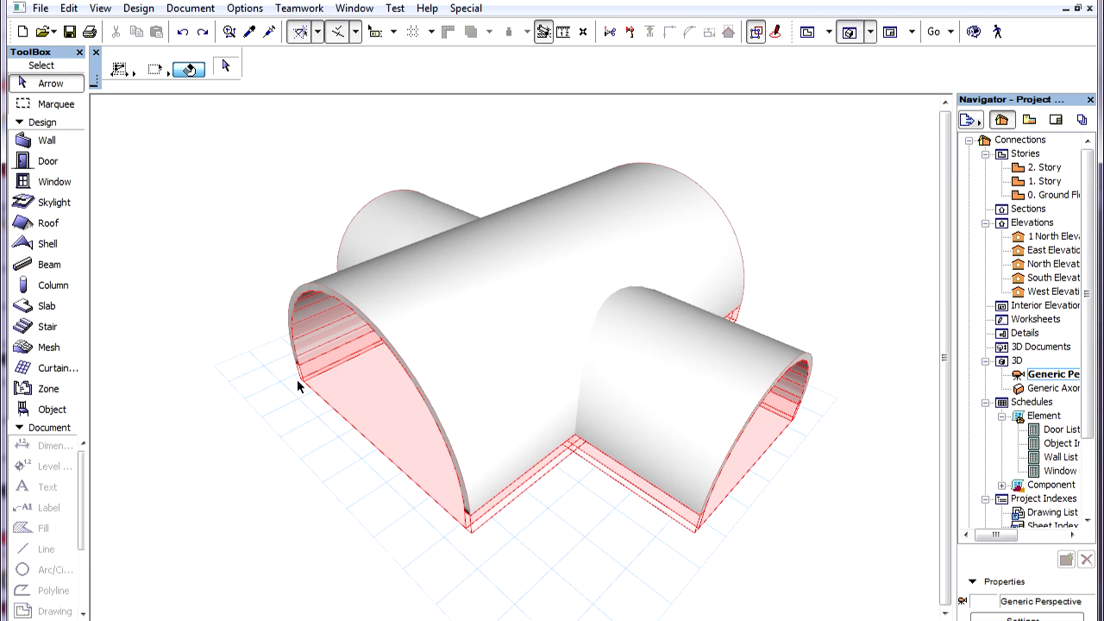
pyautogui.moveTo(572, 462)
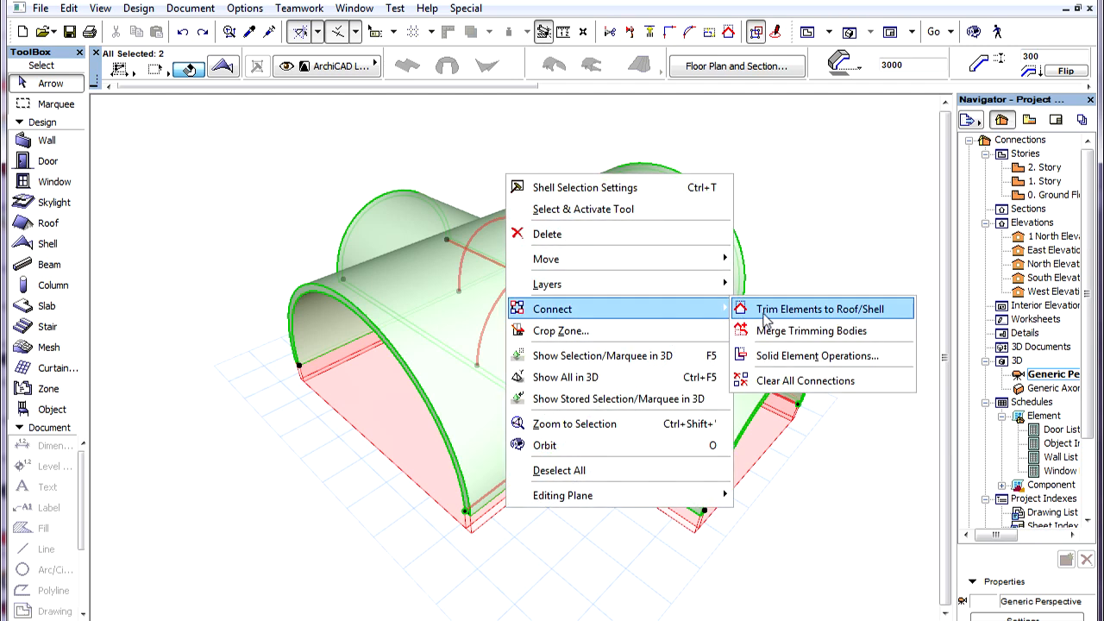
# Dismiss the connection options, then select the shorter crossing vault alone to reveal its intersection curve.
pyautogui.click(821, 309)
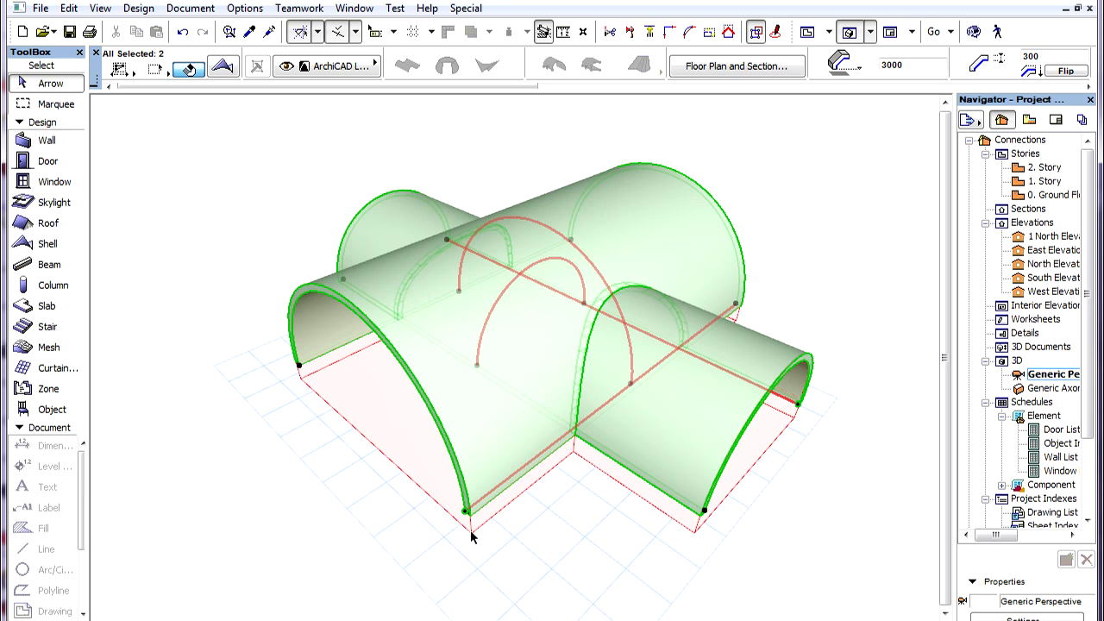
pyautogui.moveTo(576, 459)
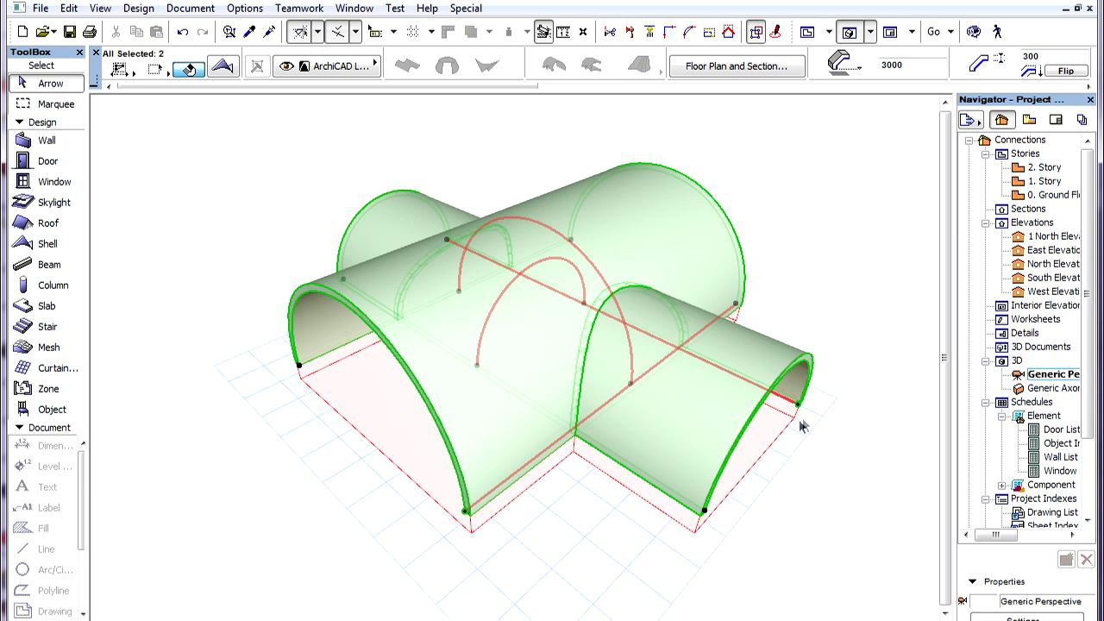
pyautogui.moveTo(849, 355)
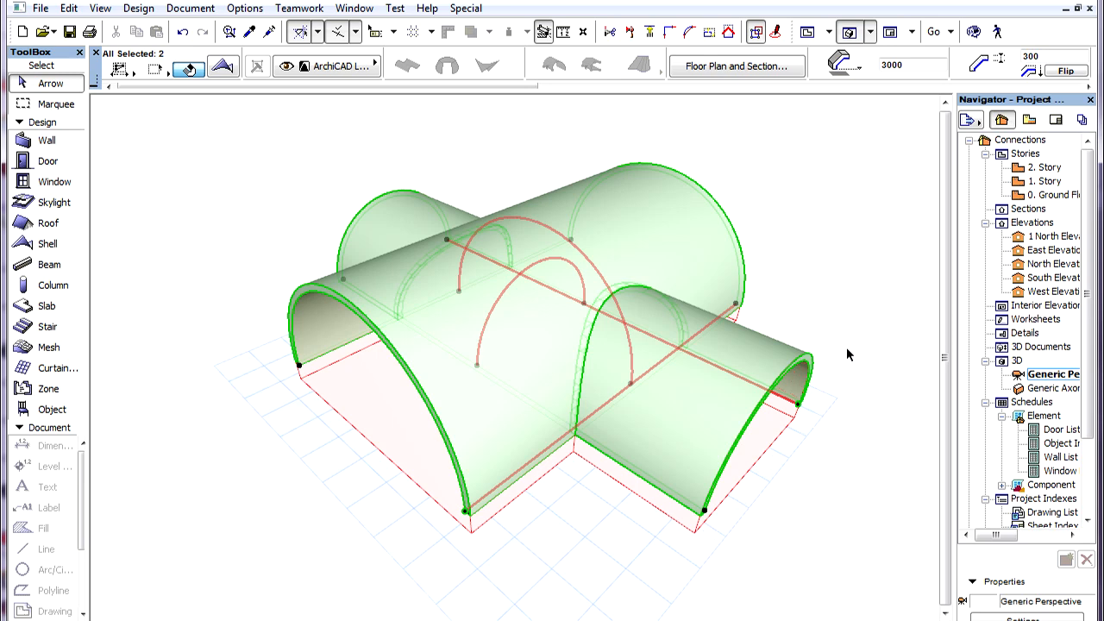
pyautogui.moveTo(845, 355)
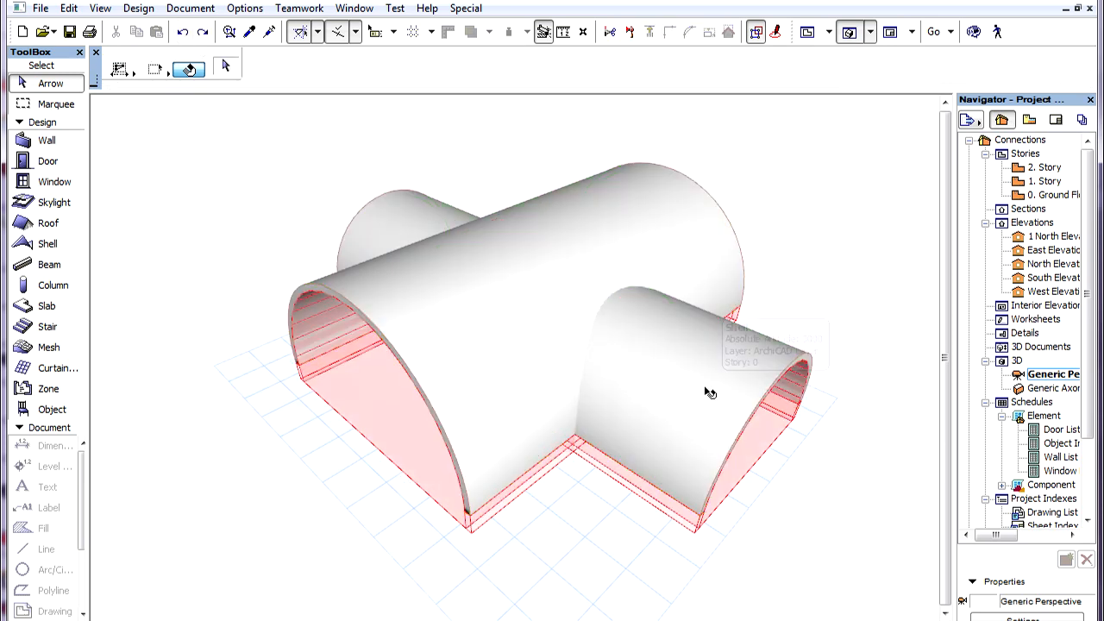
pyautogui.rightClick(711, 393)
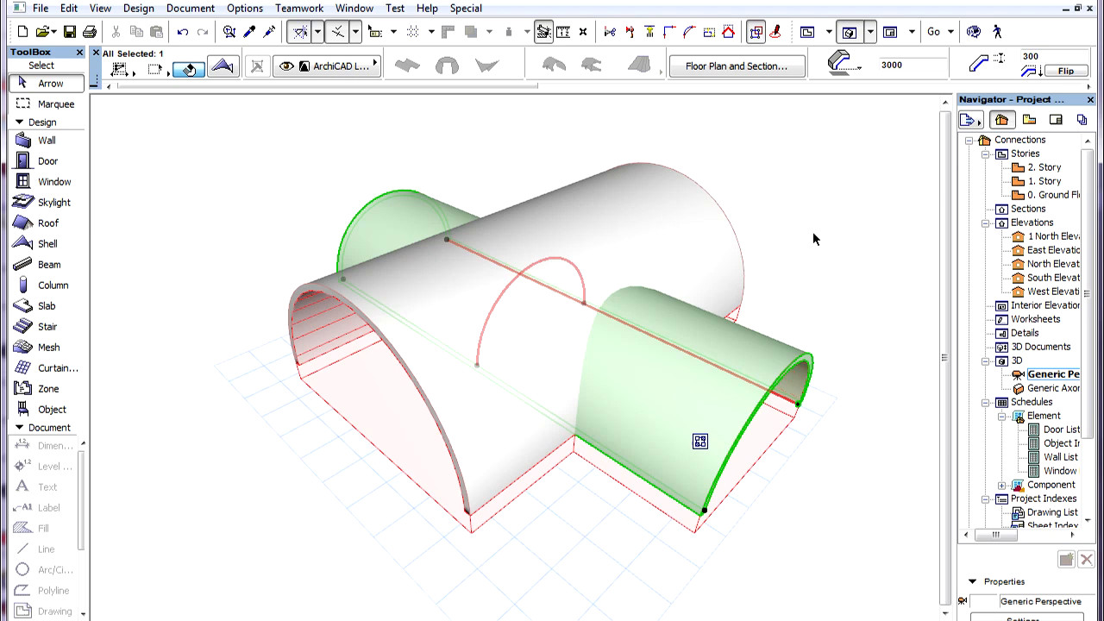
pyautogui.moveTo(329, 504)
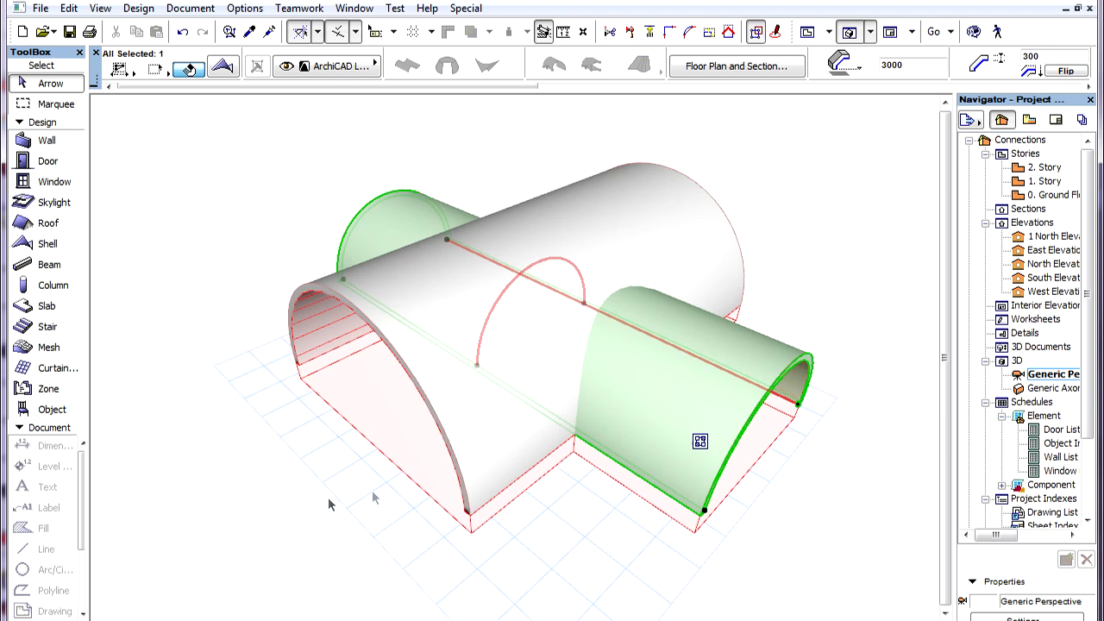
pyautogui.moveTo(571, 458)
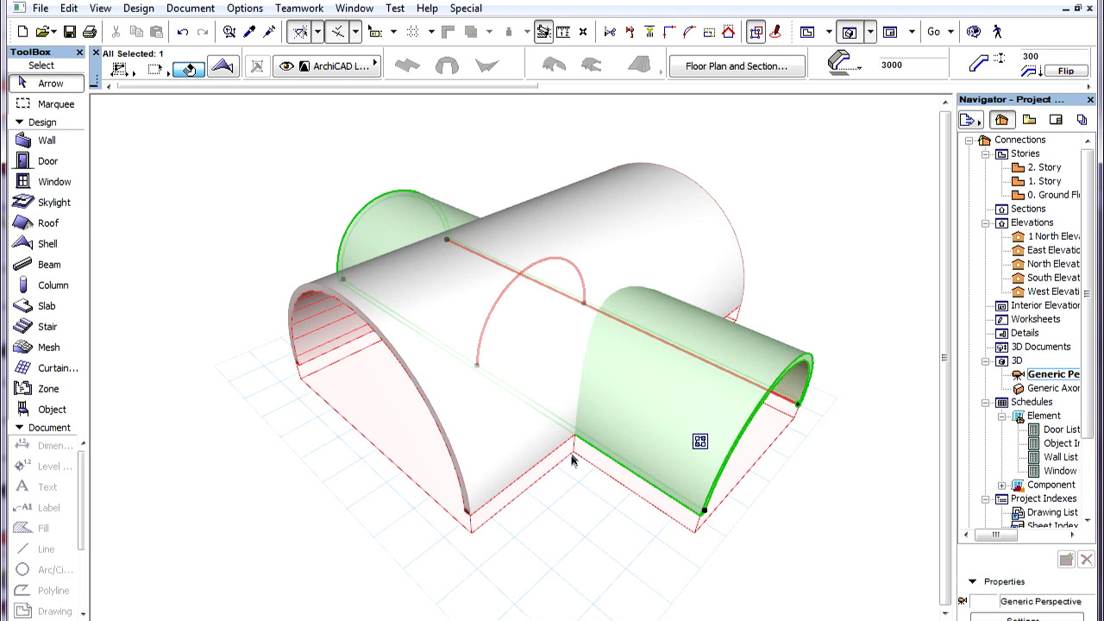
pyautogui.moveTo(706, 548)
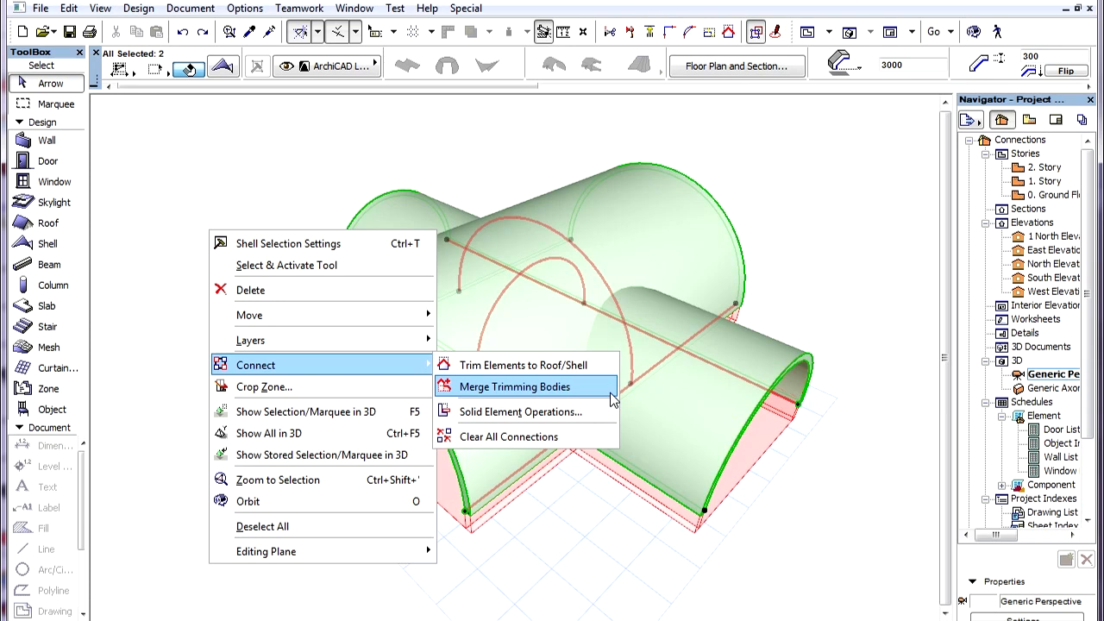
# Apply Connect > Merge Trimming Bodies to join the two crossing vaults' trimming bodies.
pyautogui.click(514, 386)
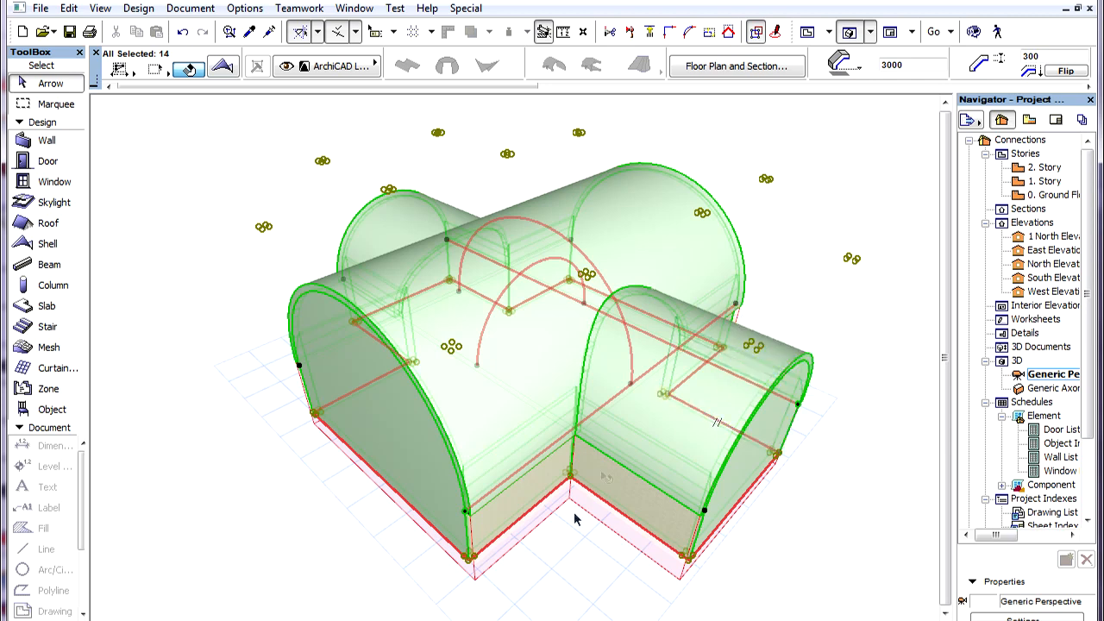
pyautogui.moveTo(658, 576)
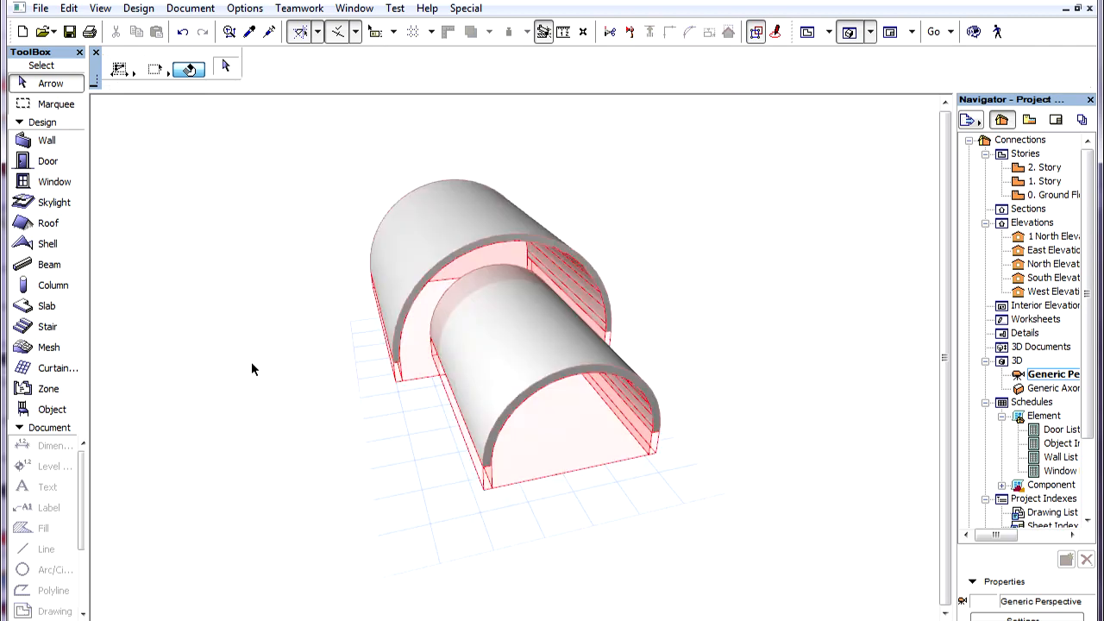
pyautogui.moveTo(301, 274)
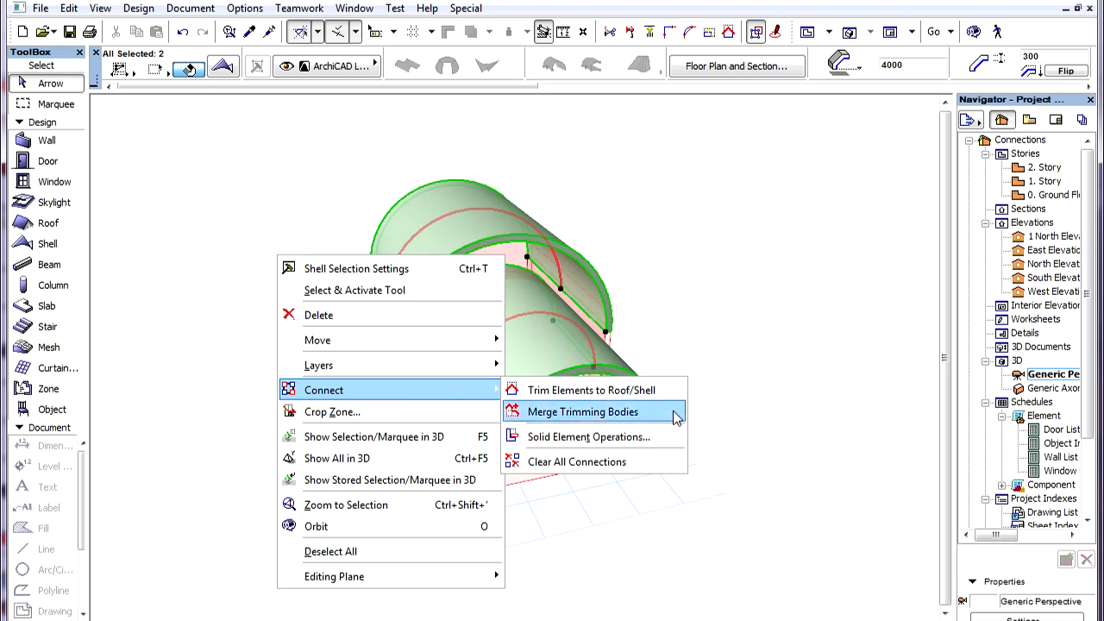
# Apply Merge Trimming Bodies to the two nested vaults in the second model.
pyautogui.click(583, 411)
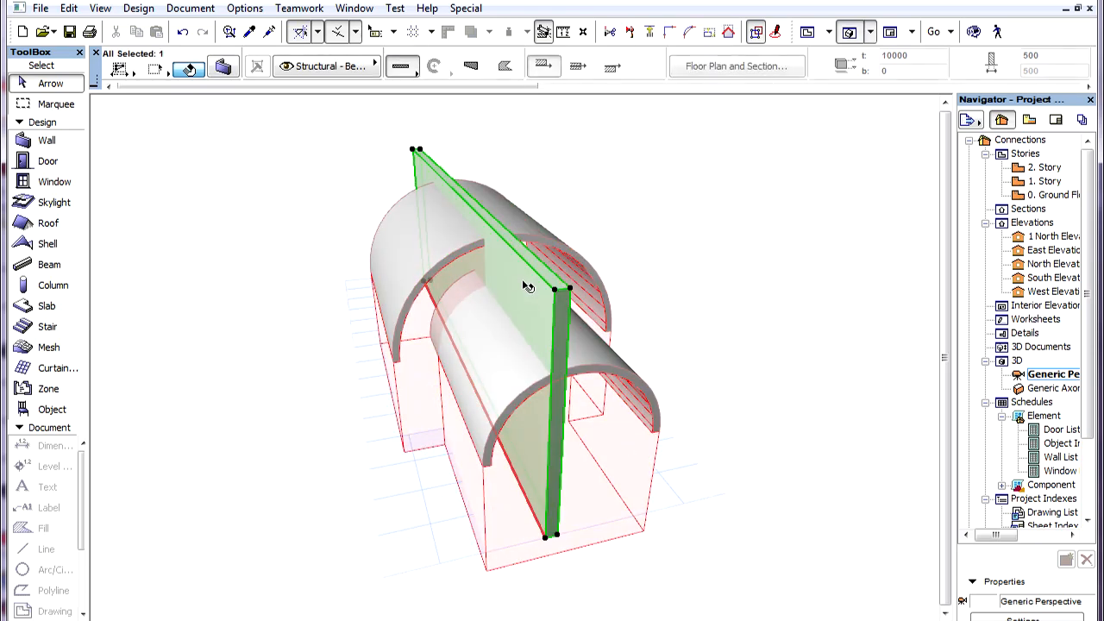
# Trim the tall wall to Roof/Shell so both nested vaults cut it back.
pyautogui.rightClick(528, 286)
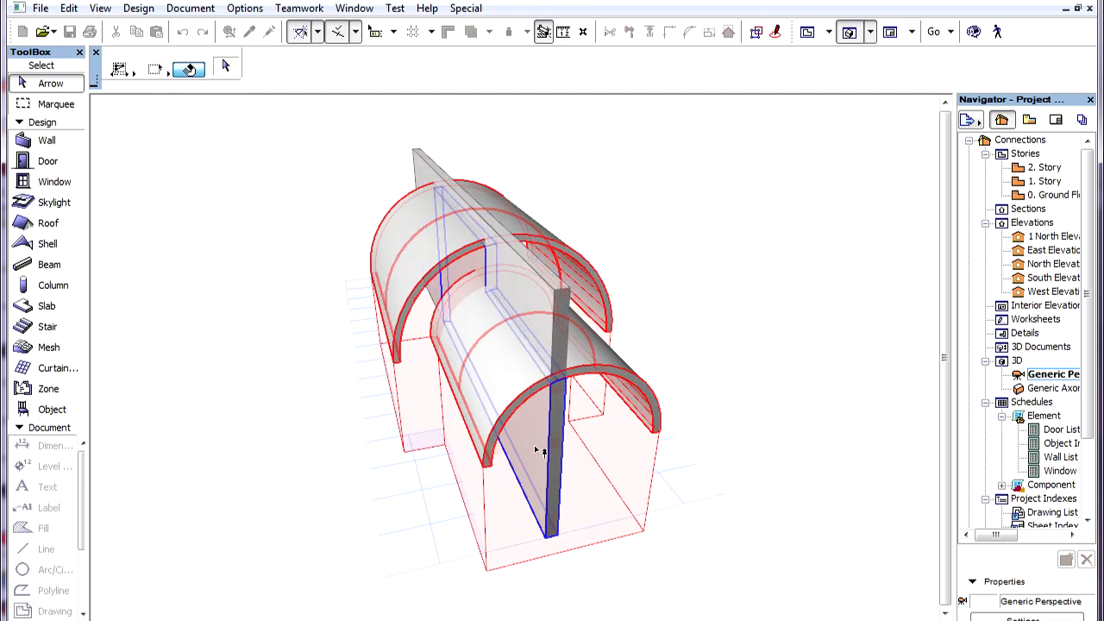
pyautogui.click(543, 388)
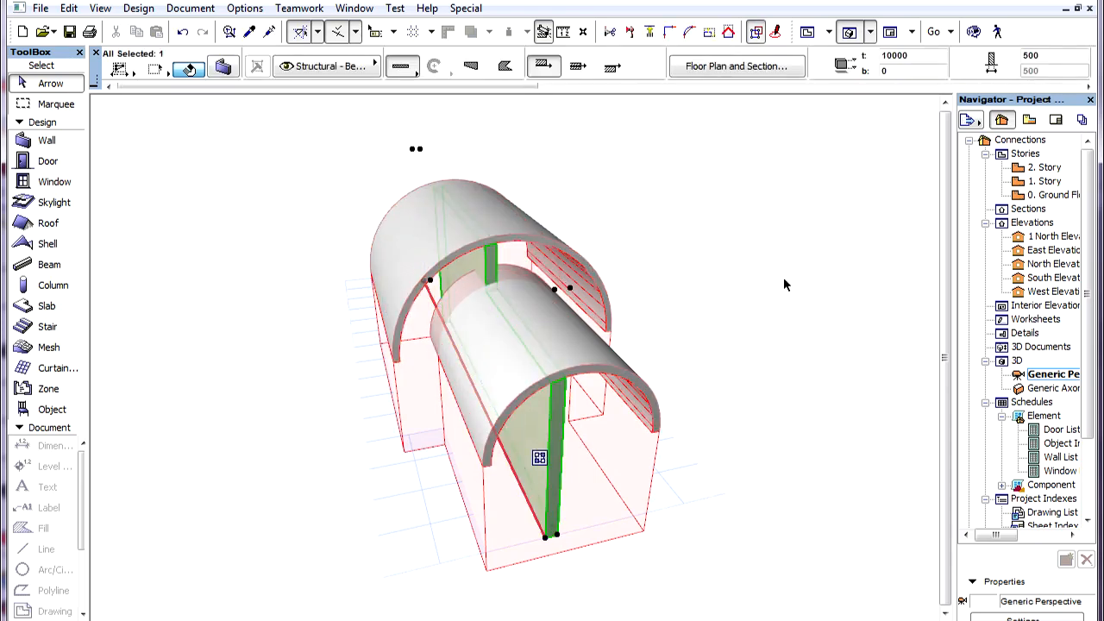